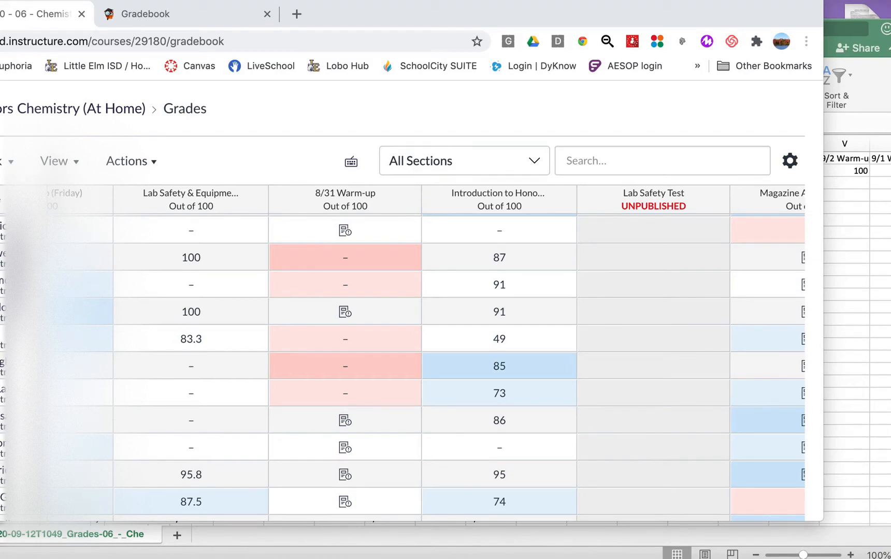
mouse_move(238, 126)
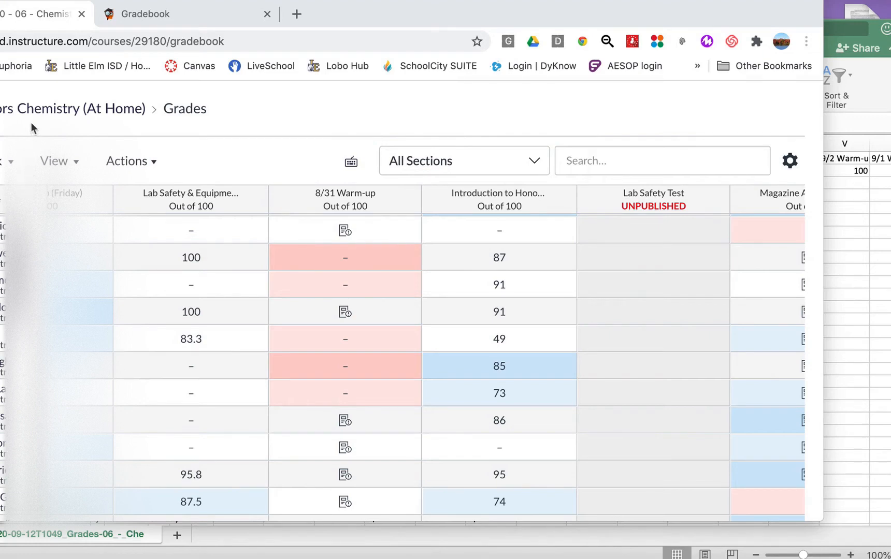
mouse_move(6, 141)
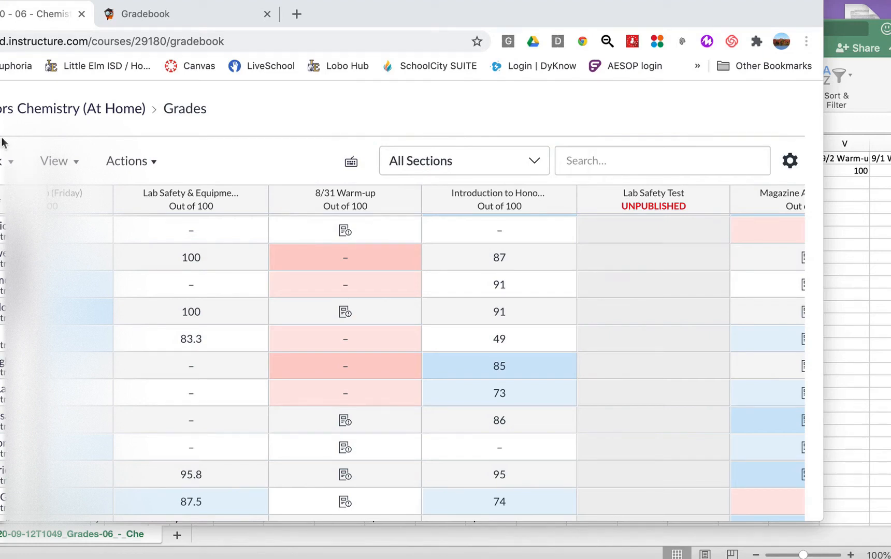
mouse_move(427, 545)
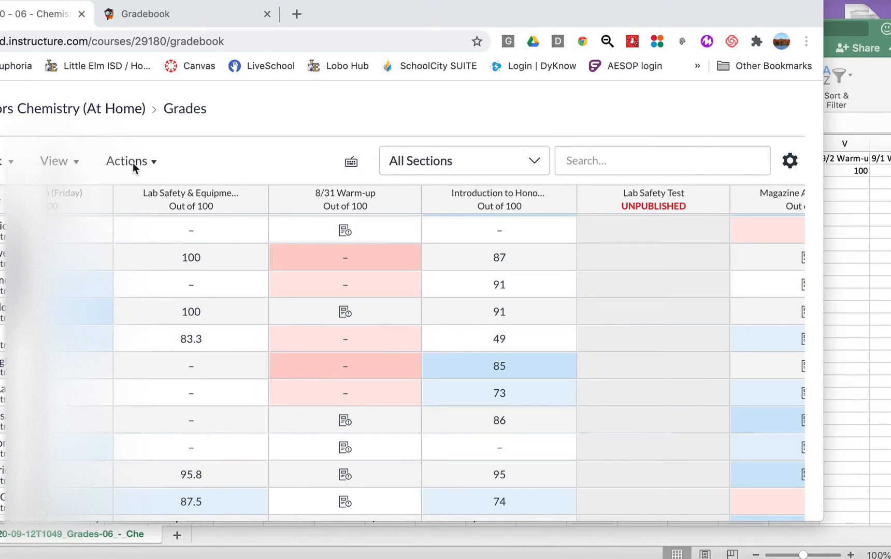
Start a gradebook export from the Canvas Actions menu
click(127, 161)
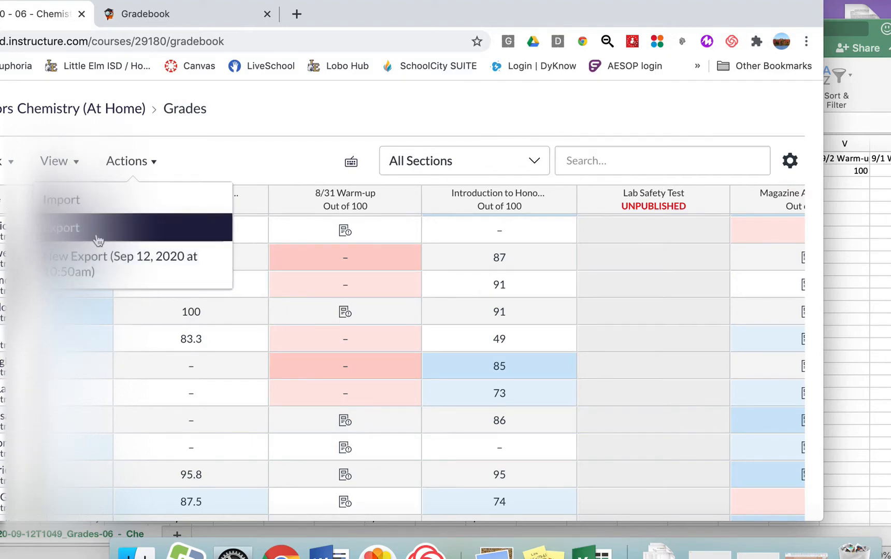
click(63, 227)
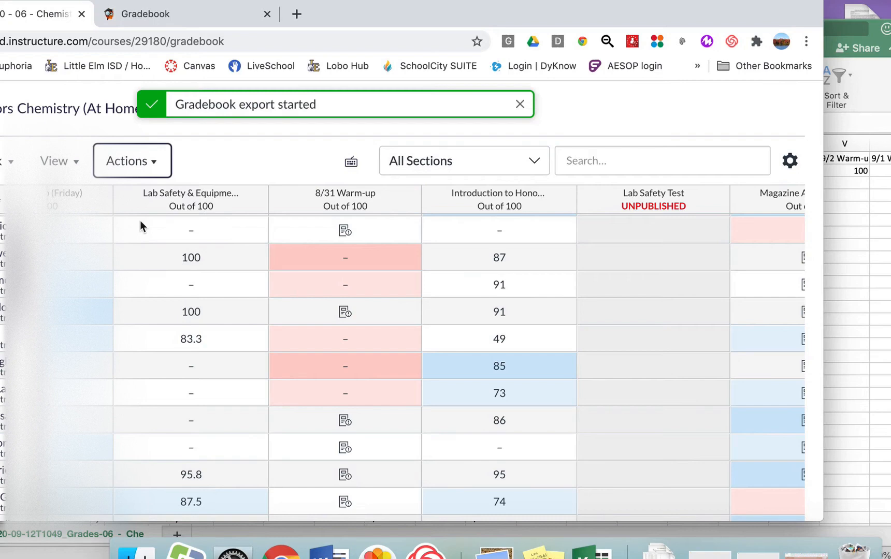
mouse_move(326, 406)
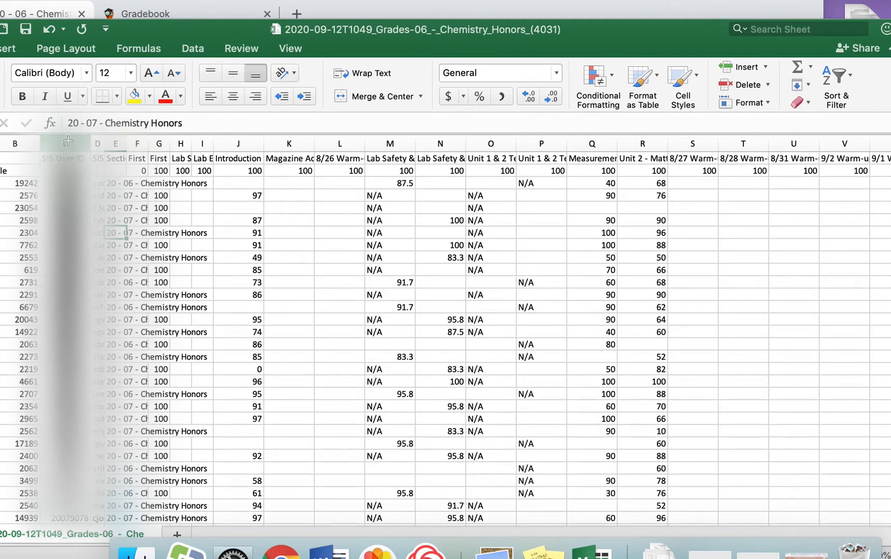
Select columns D through I (SIS Login ID through the lab columns) in the exported CSV
click(65, 144)
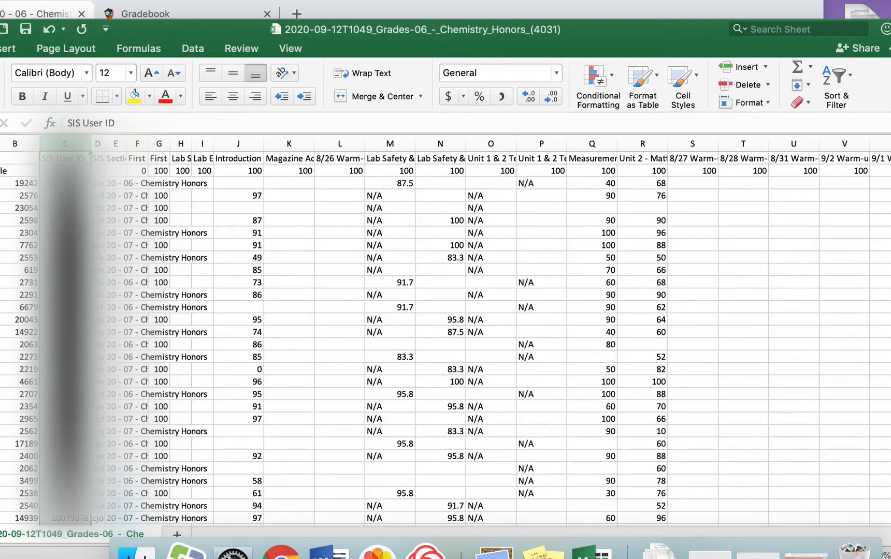
mouse_move(619, 166)
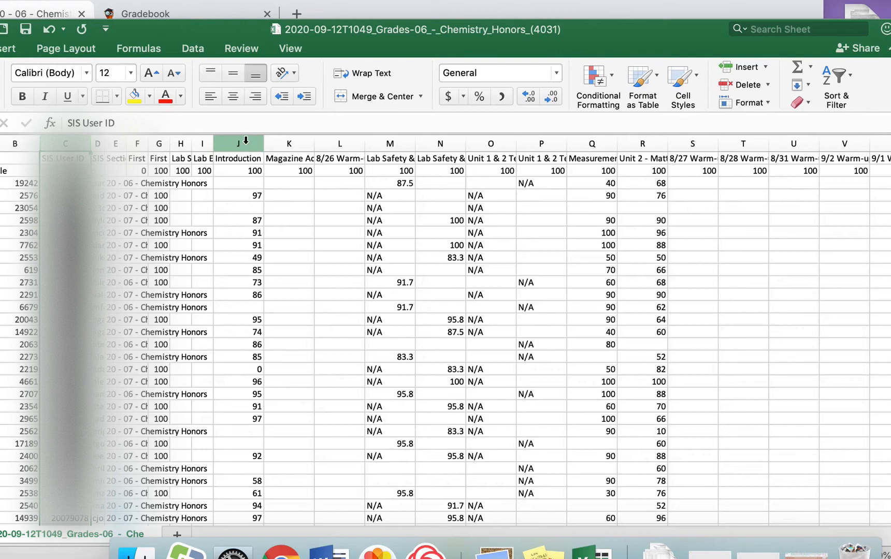
click(238, 143)
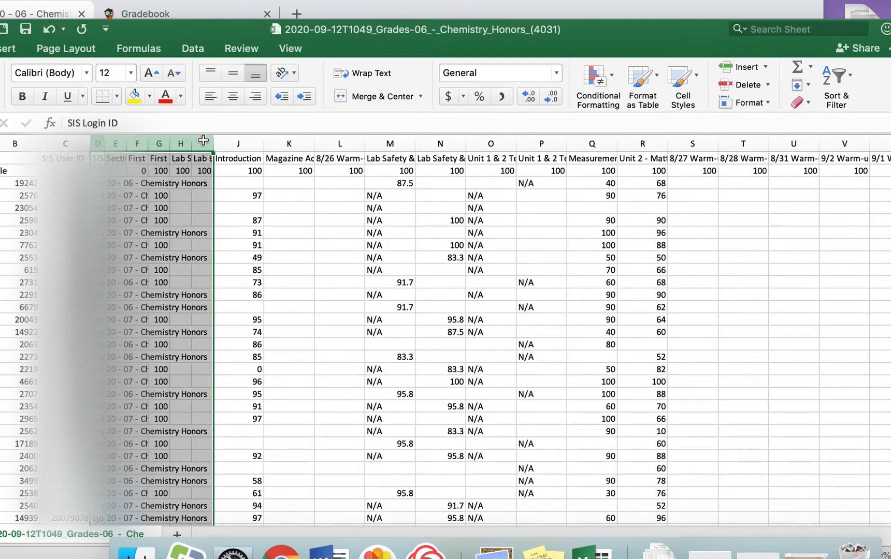
Delete the selected columns so assignment scores follow SIS User ID
right_click(203, 144)
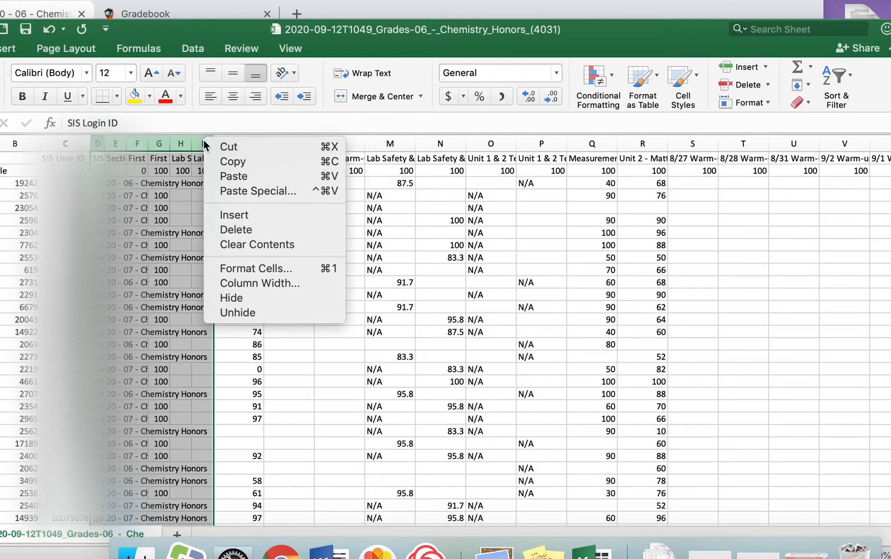
mouse_move(251, 230)
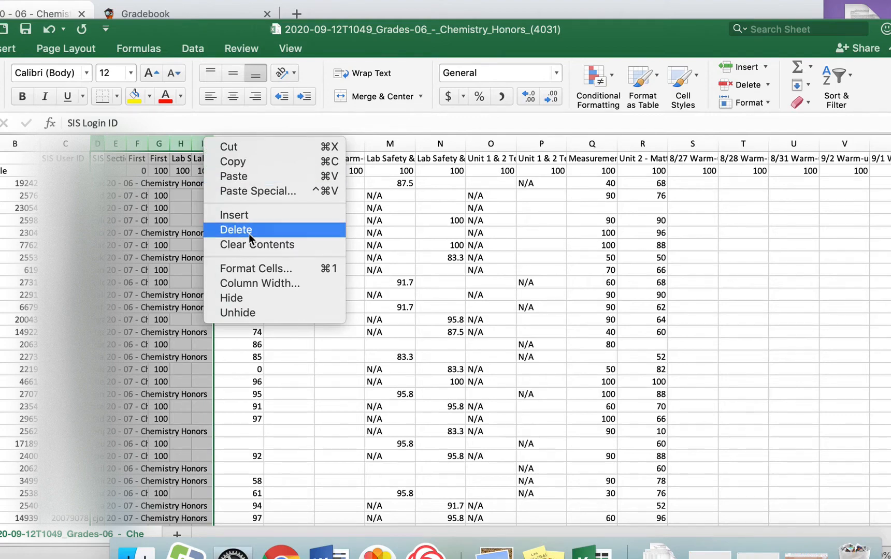
click(237, 230)
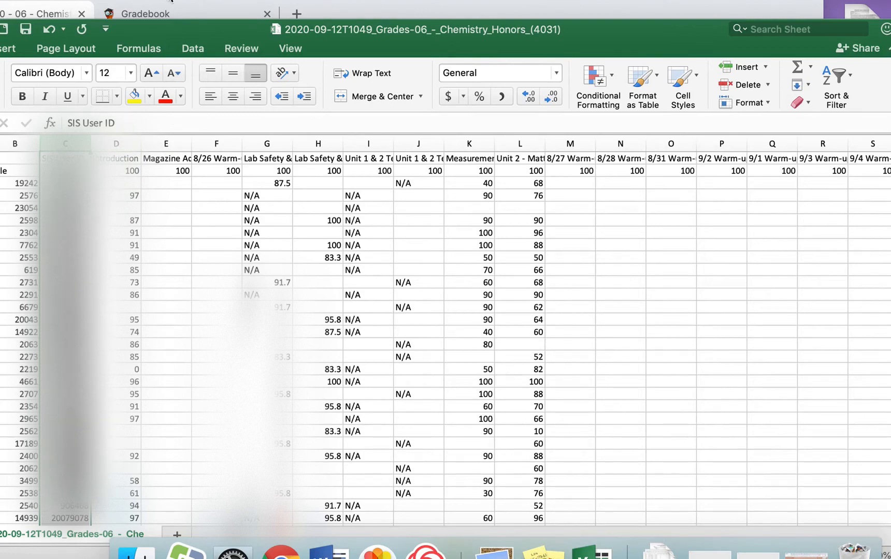
mouse_move(166, 14)
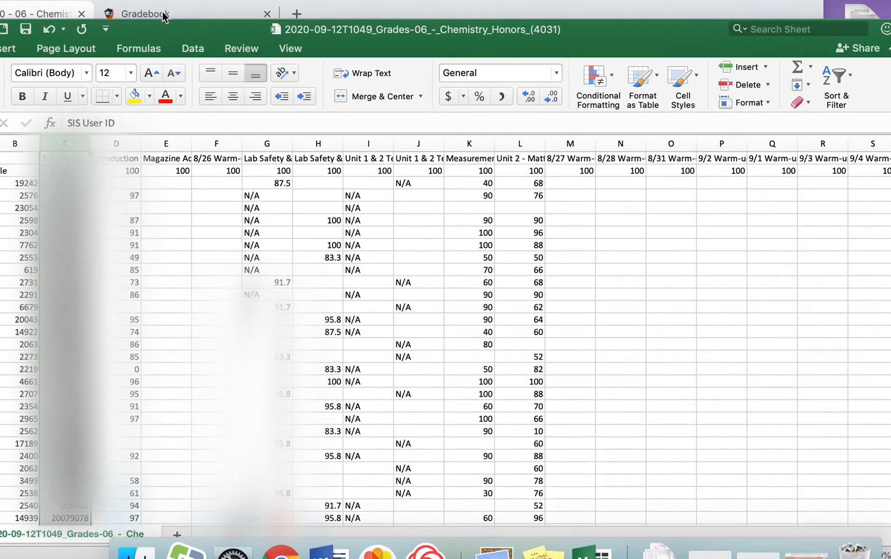
Save the trimmed grades file, keeping the Comma Separated Values format
click(28, 28)
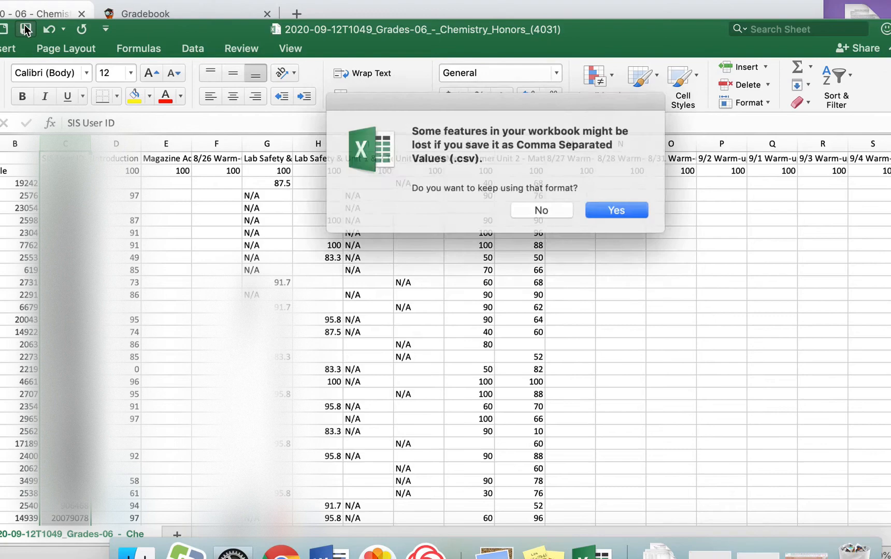
click(615, 209)
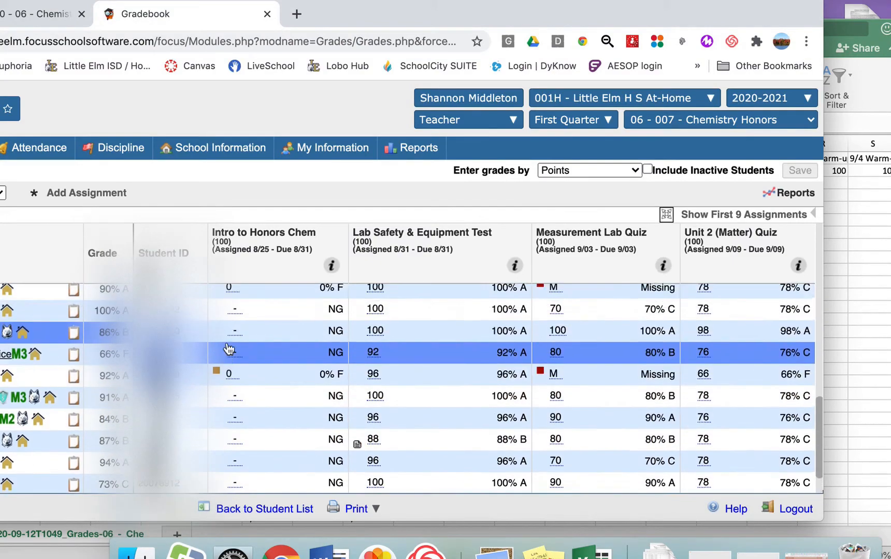
Open the edit page for the Intro to Honors Chem assignment in Focus
scroll(down, 3)
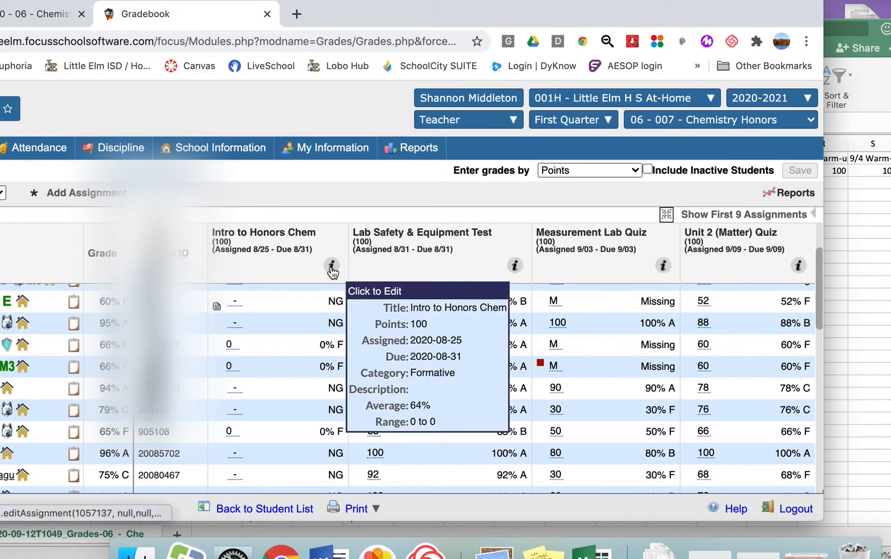
click(332, 265)
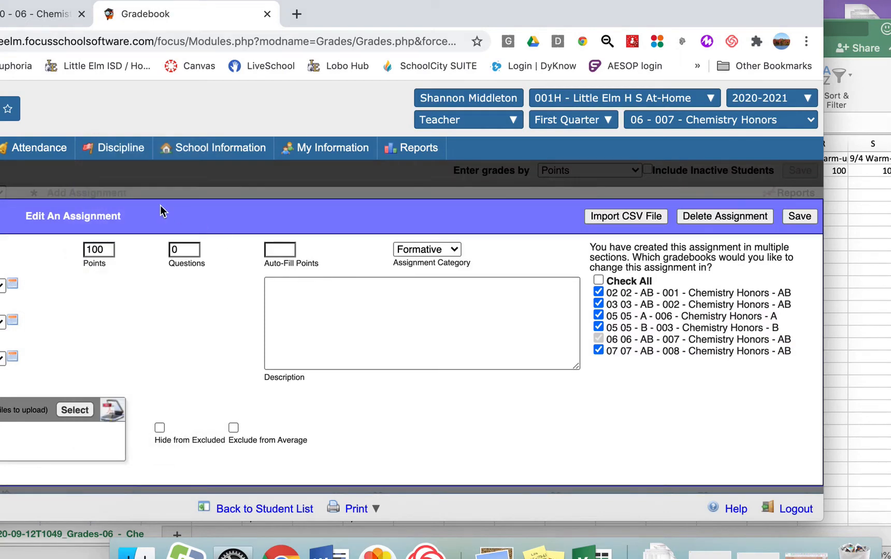
mouse_move(320, 15)
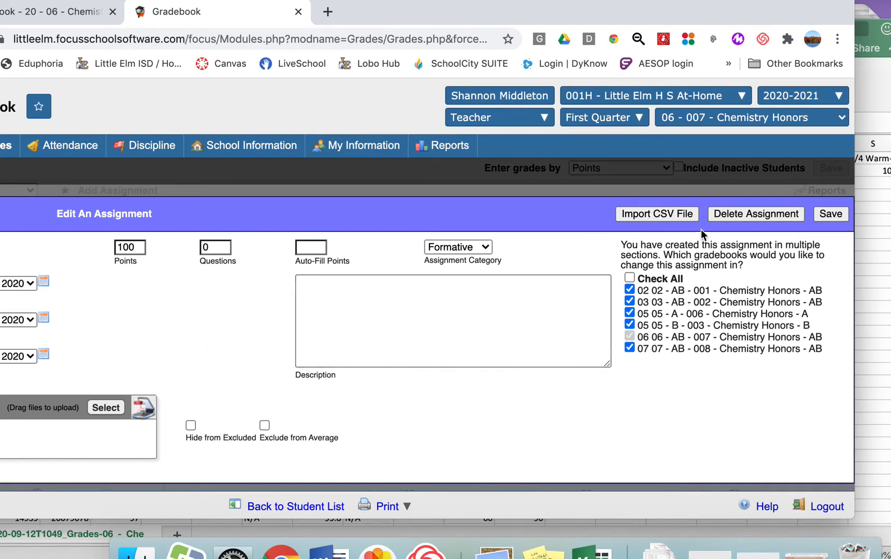
mouse_move(669, 188)
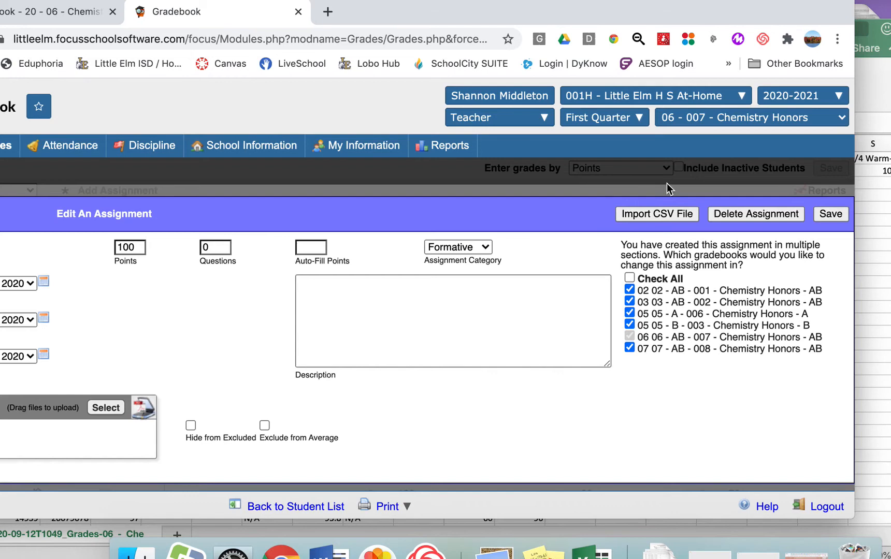
mouse_move(659, 224)
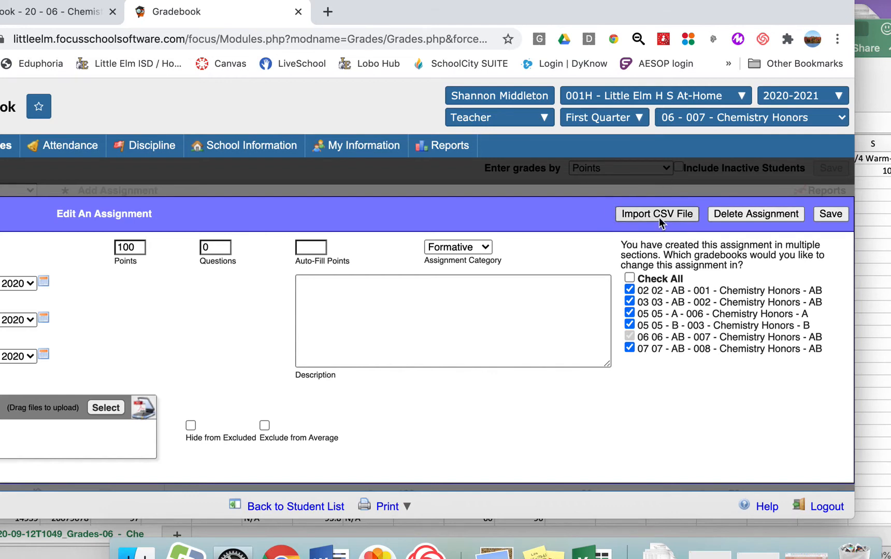
Choose the exported 2020-09-12 grades CSV from Downloads for the Focus import
click(657, 213)
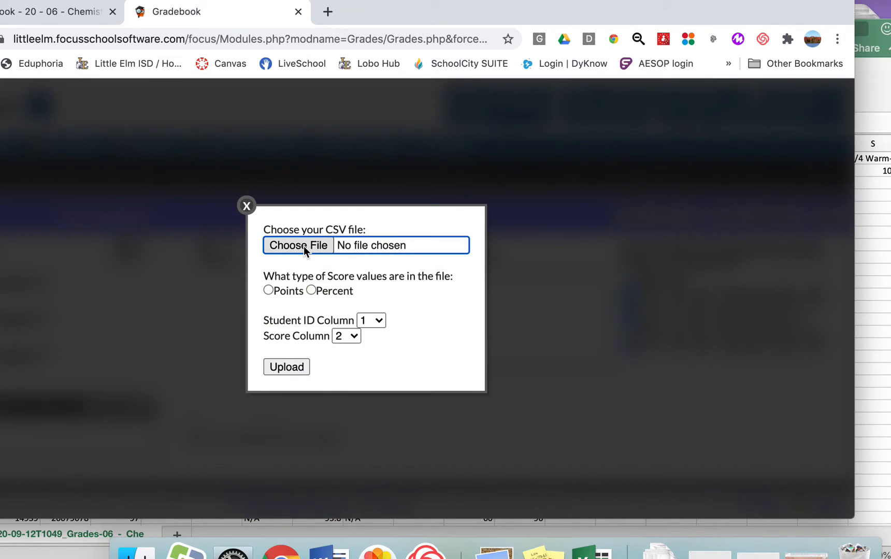
click(298, 246)
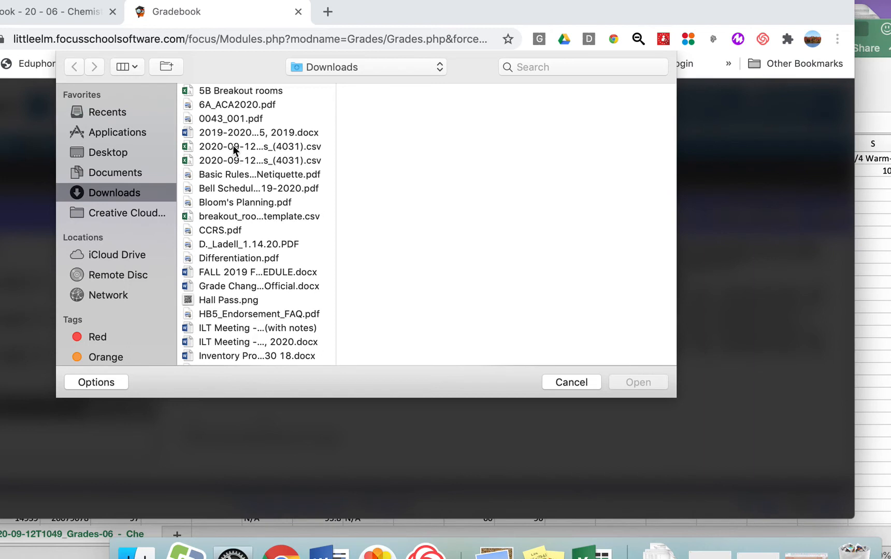
click(256, 146)
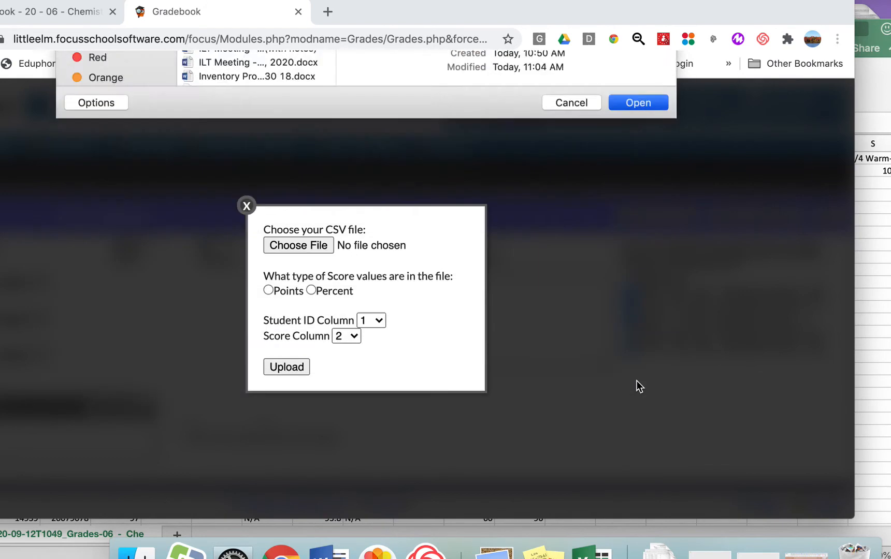
click(638, 101)
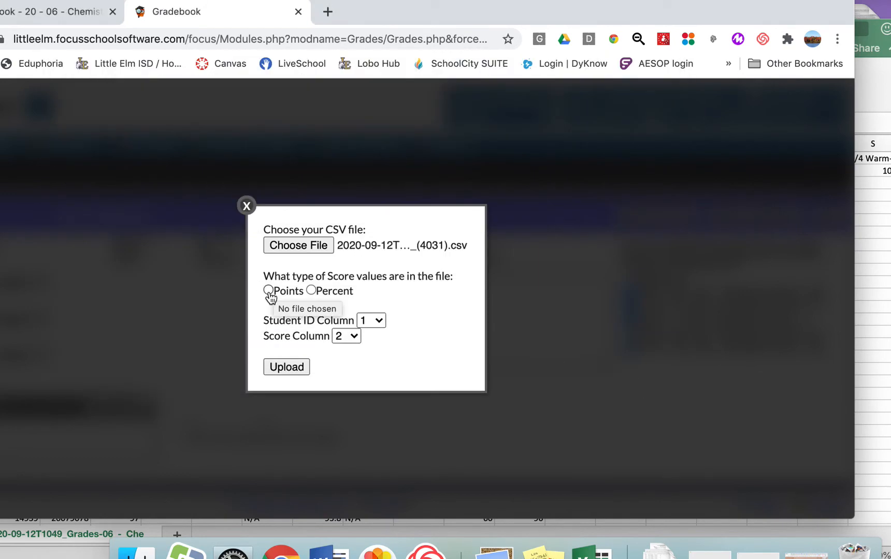
Import as Points with Student ID column 3 and Score column 4, then upload
click(268, 291)
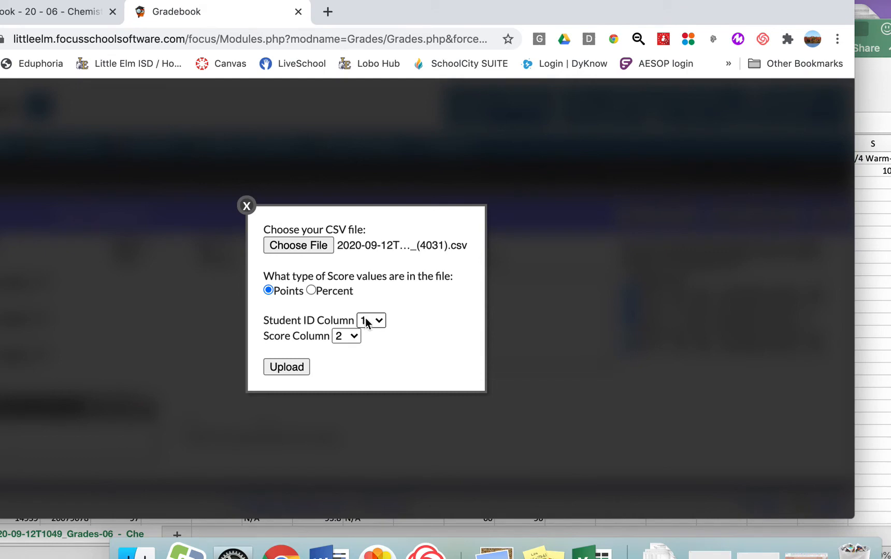
click(370, 320)
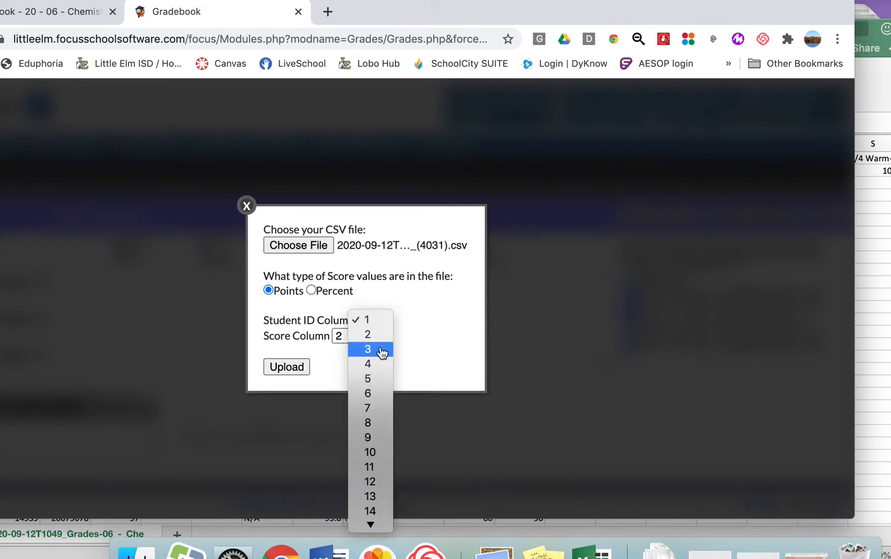
click(368, 349)
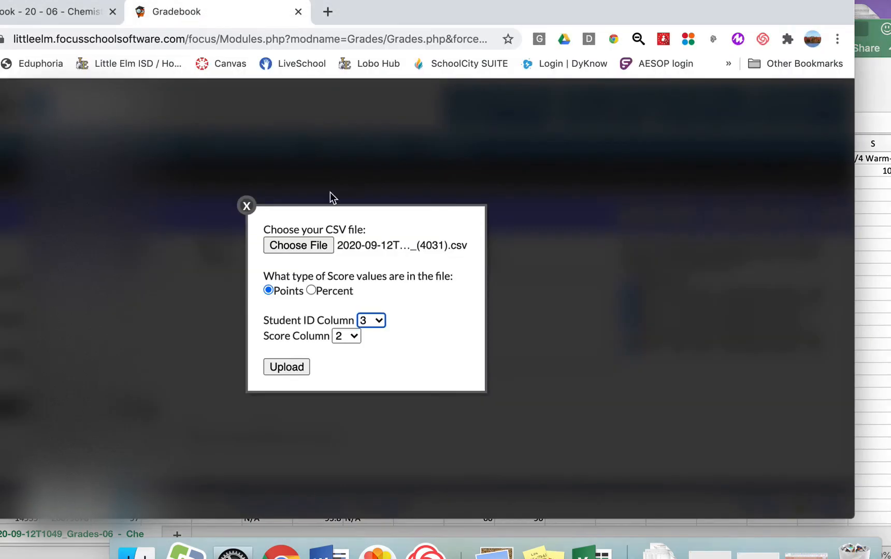
click(346, 336)
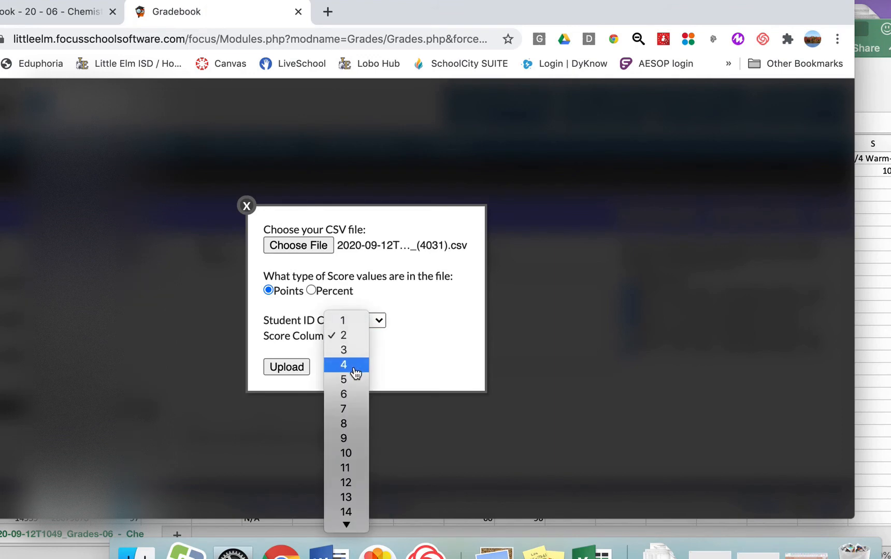
click(344, 365)
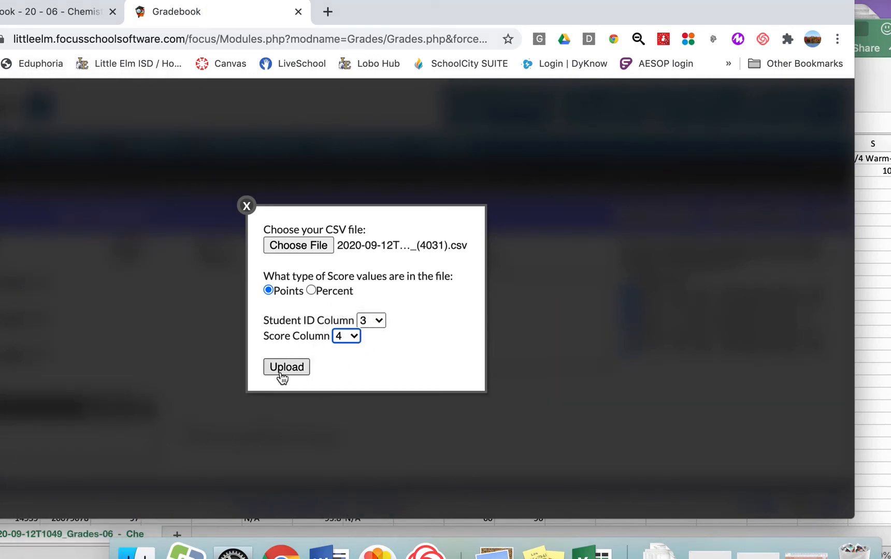
click(286, 366)
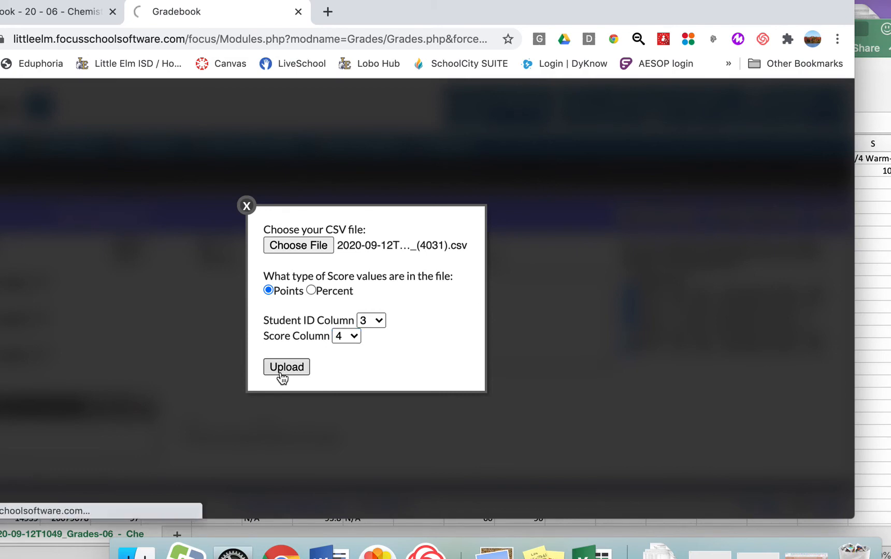
Review the imported Intro to Honors Chem scores and switch to section 07 - 008 Chemistry Honors
click(286, 367)
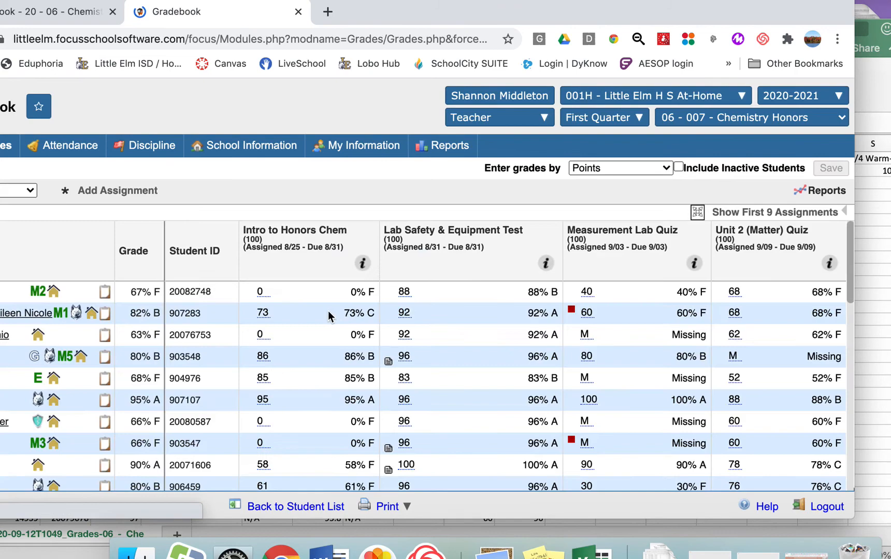
scroll(down, 3)
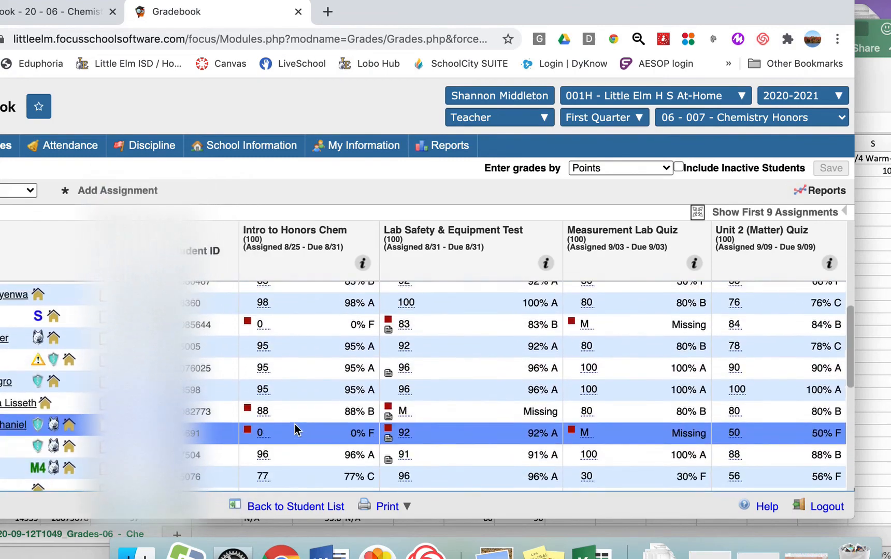
scroll(down, 3)
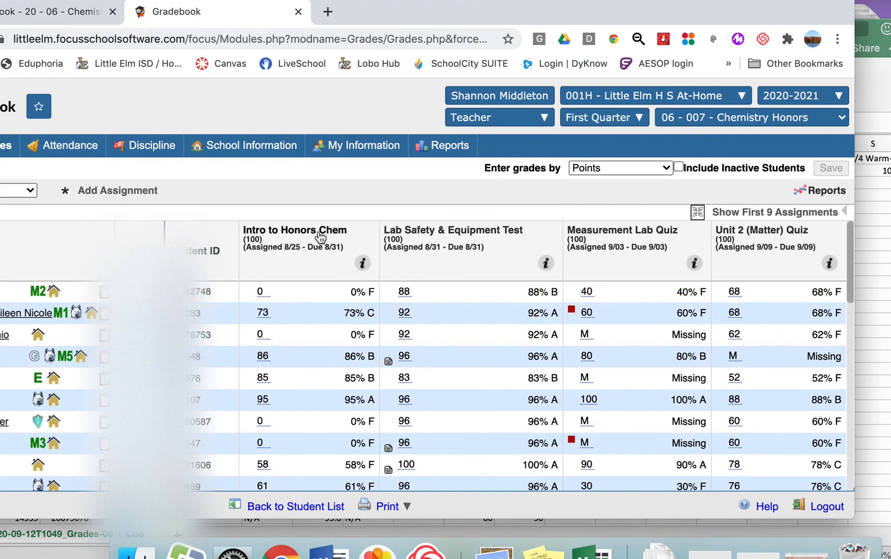
mouse_move(698, 213)
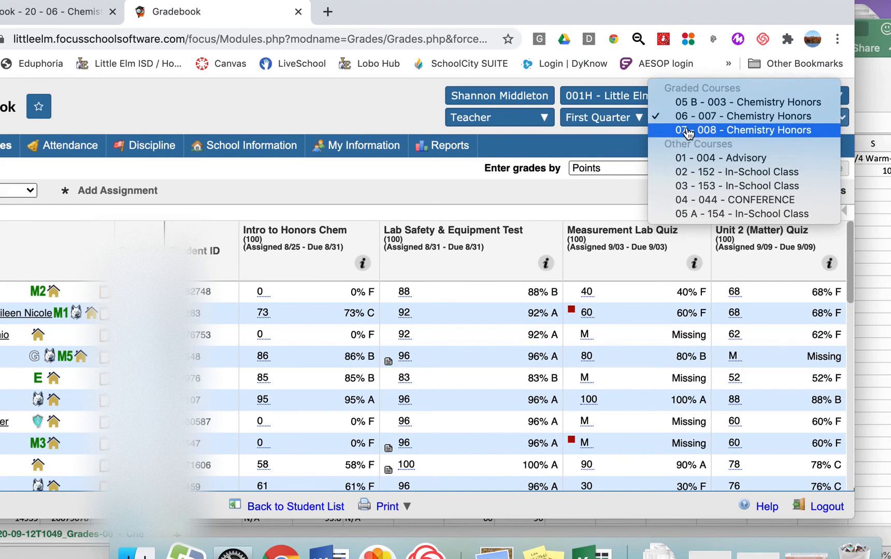
click(744, 130)
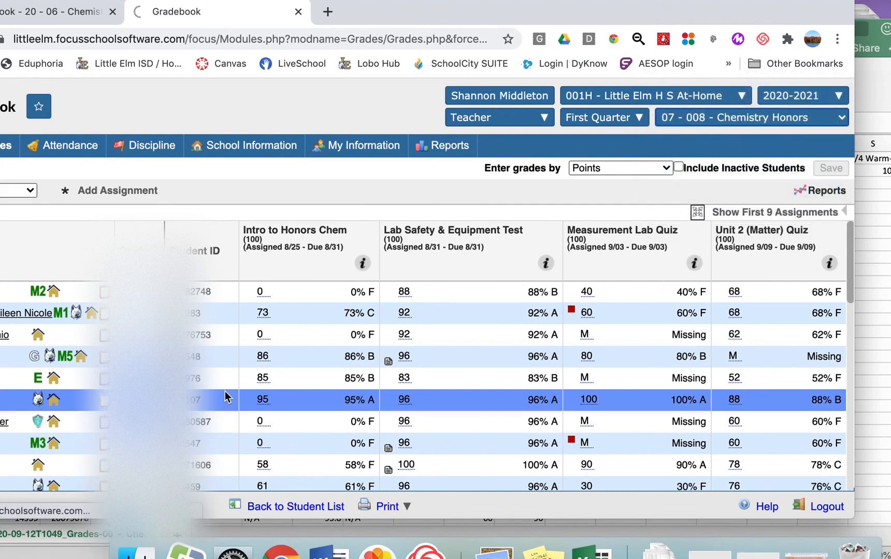